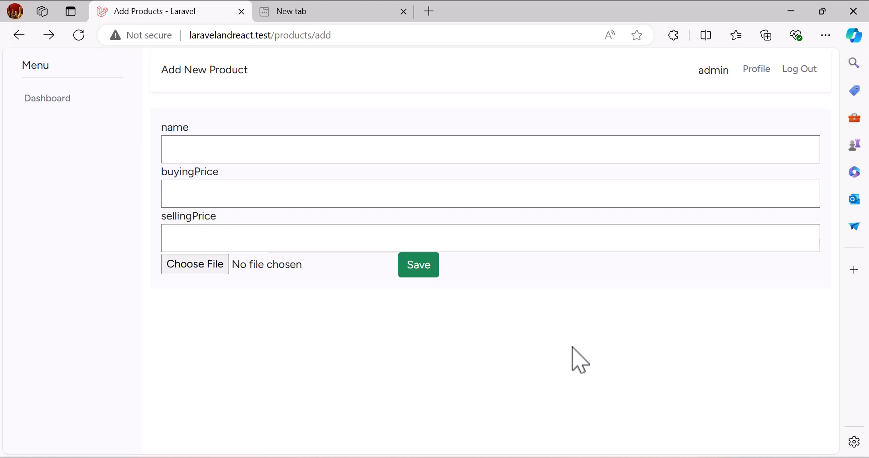
mouse_move(291, 318)
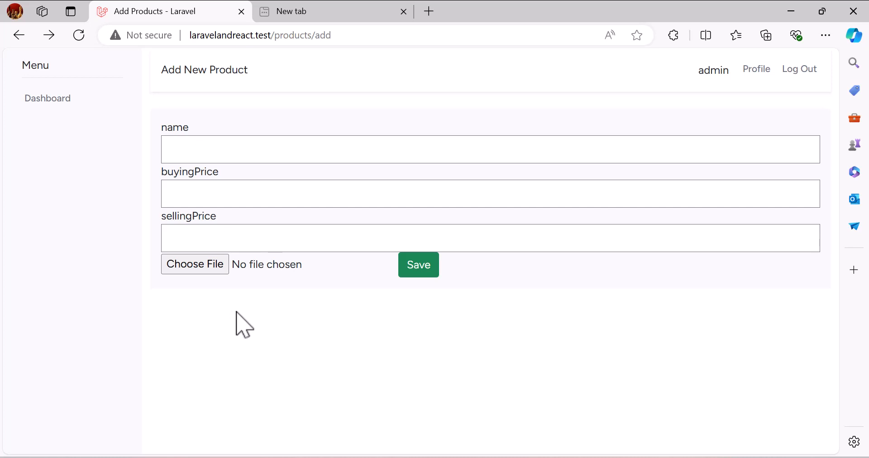
mouse_move(159, 193)
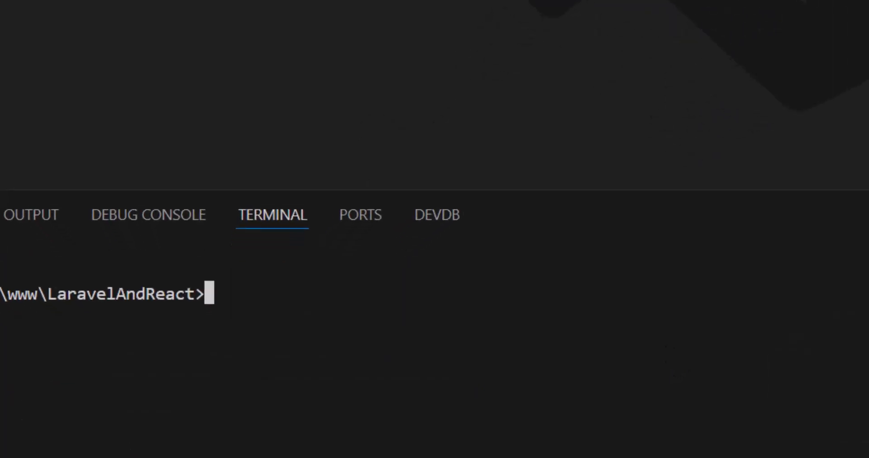
Step: Run php artisan make:request ProductsRequest in the terminal
type("php artisan")
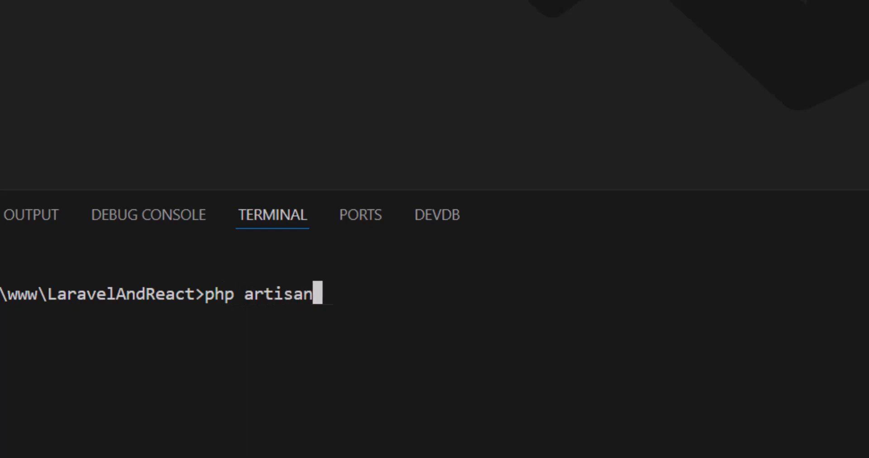
type("make:request")
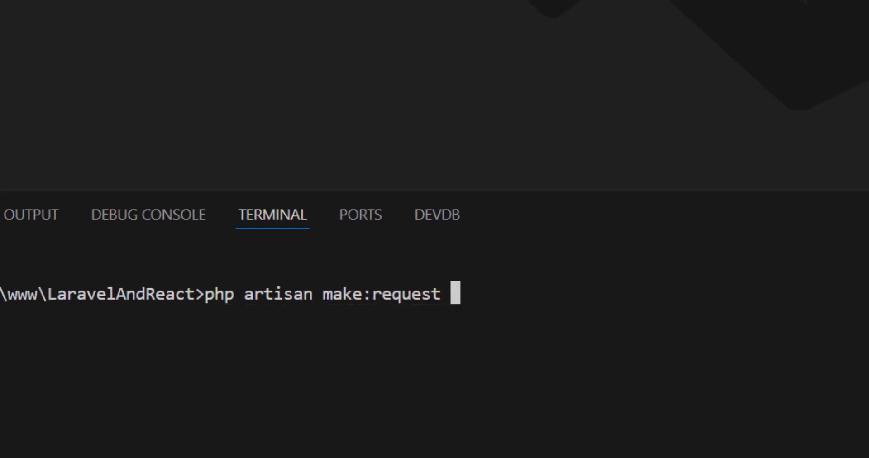
type("Produc")
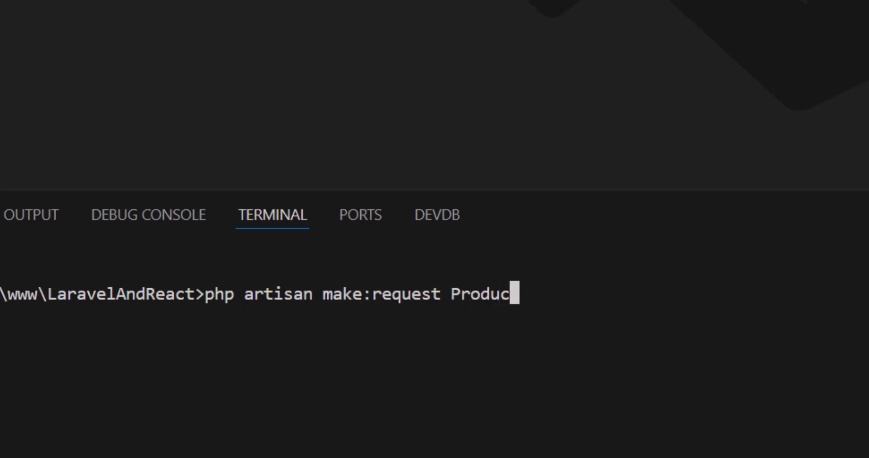
type("tsRequest")
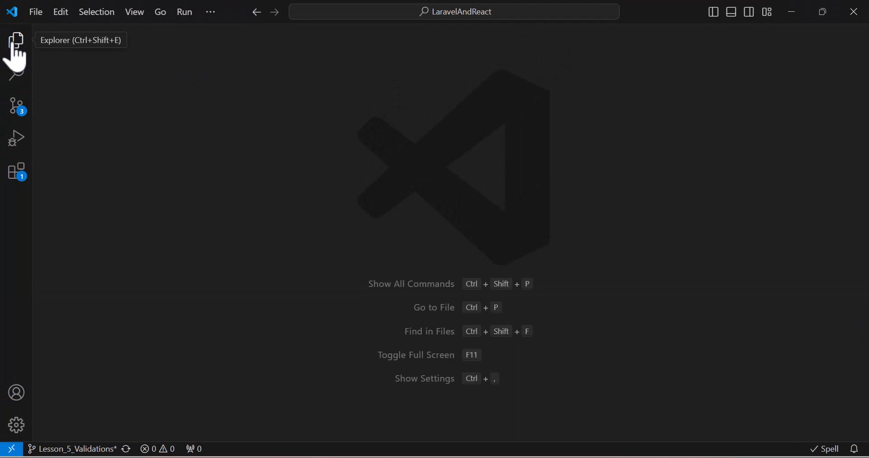
Step: Make ProductsRequest authorize() return true and require the name field
left_click(16, 40)
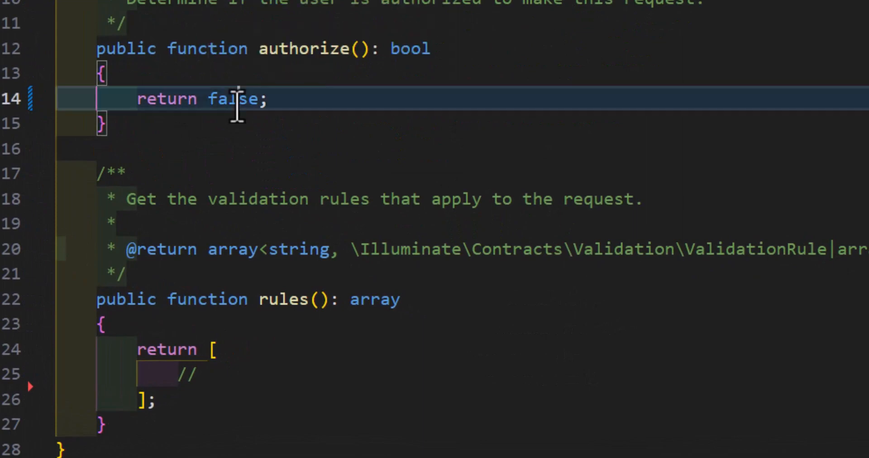
type("true")
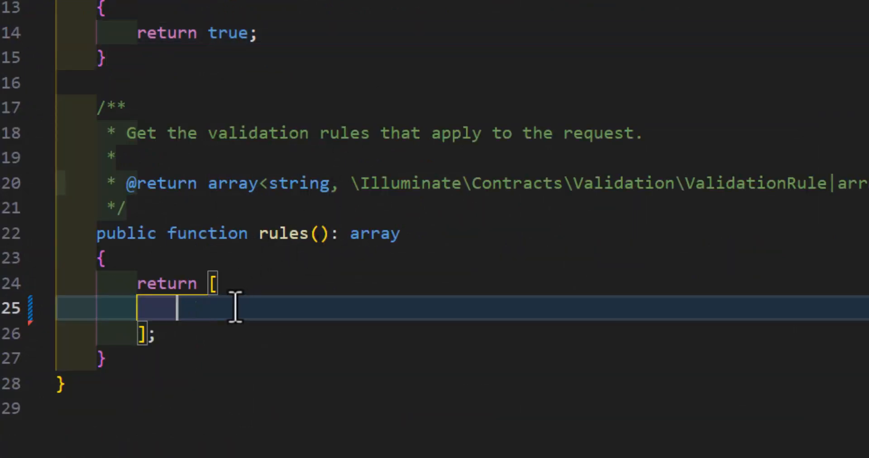
type("'name' => ['required'],")
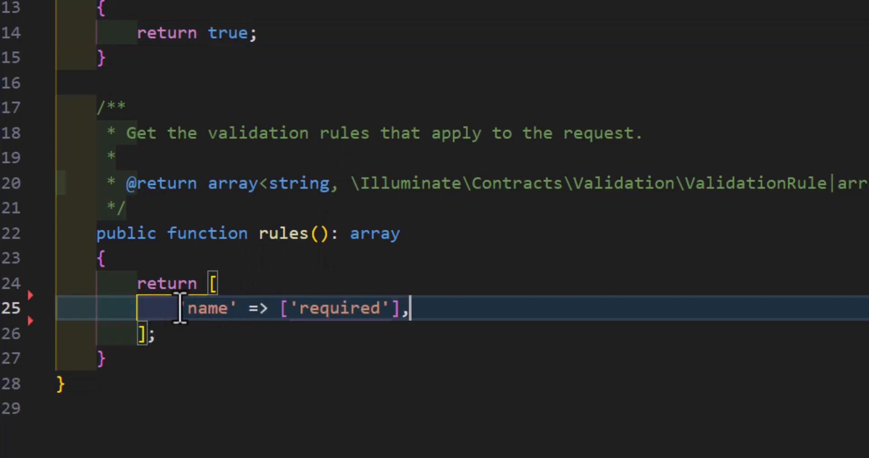
mouse_move(321, 308)
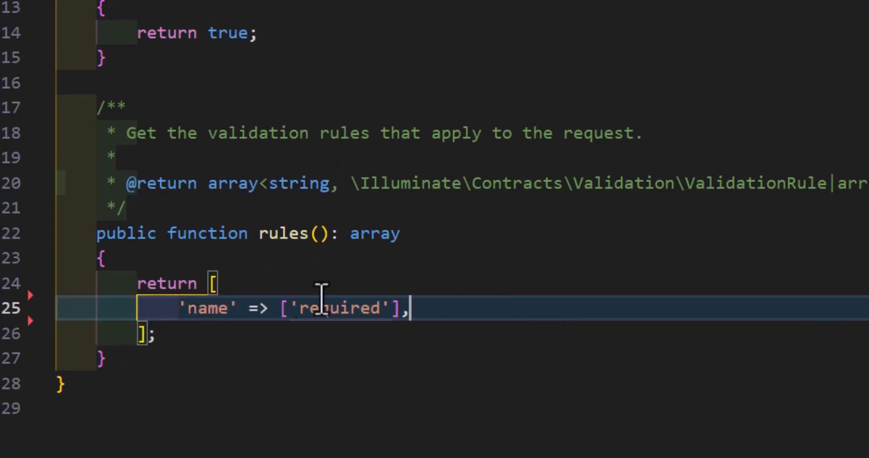
mouse_move(424, 309)
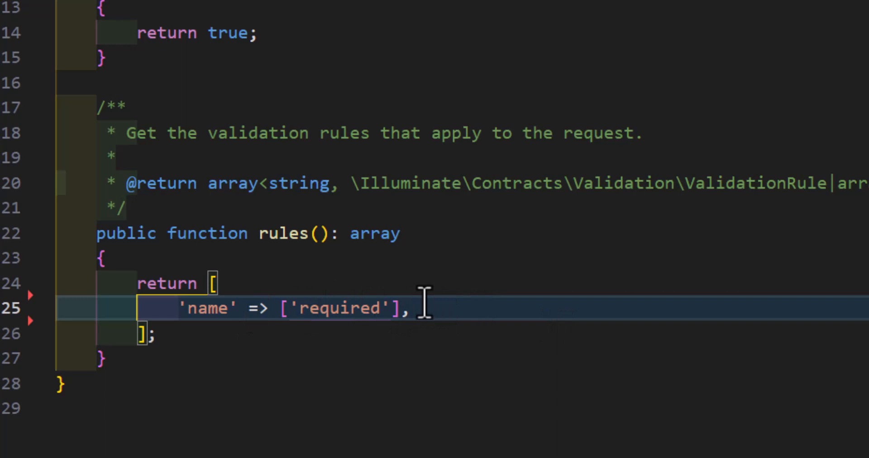
Step: Add 'required' rules for buyingPrice, sellingPrice and image
type("'buyingPrice' => ['required'],")
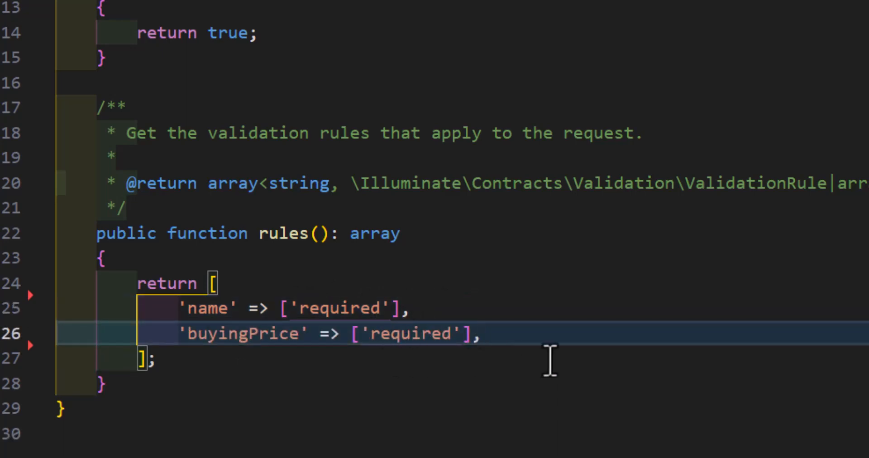
type("'sellingPrice' => ['required'],")
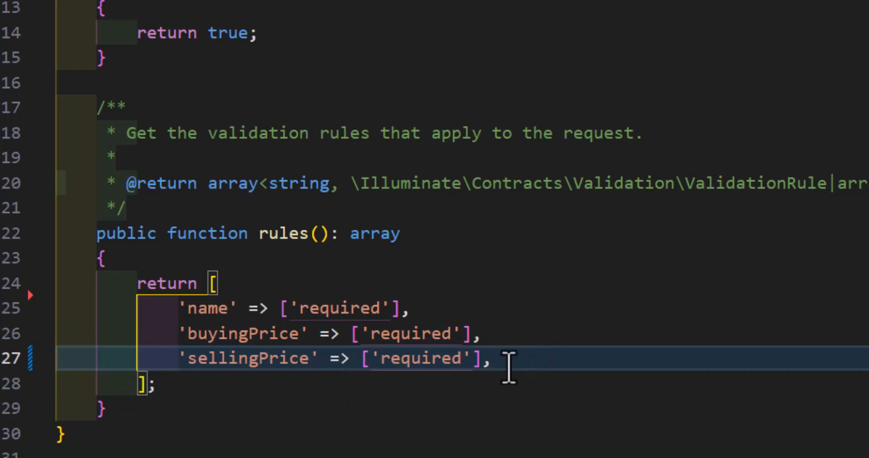
type("'image' => ['required'],")
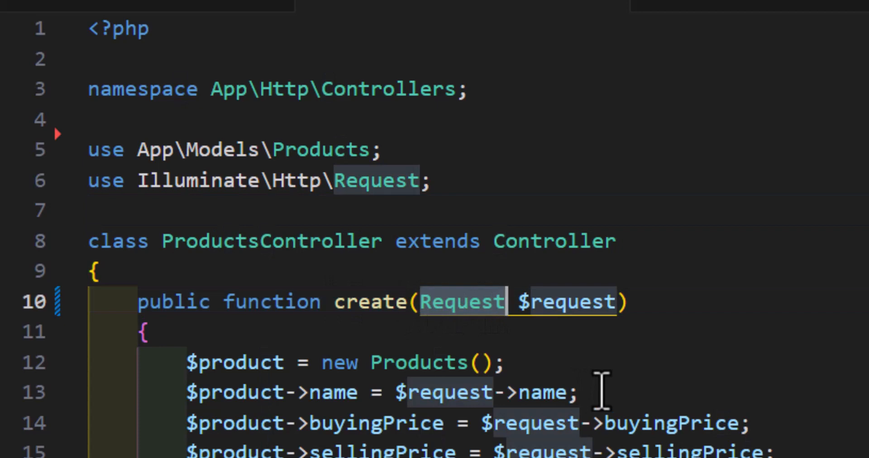
Step: Type-hint create() with ProductsRequest instead of Request, importing it
type("Products")
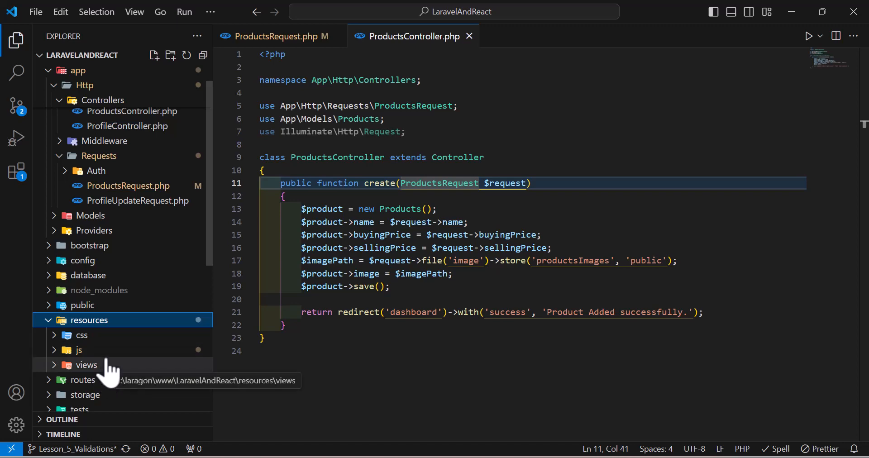
Step: In the Products Add page component, destructure errors from useForm
left_click(80, 350)
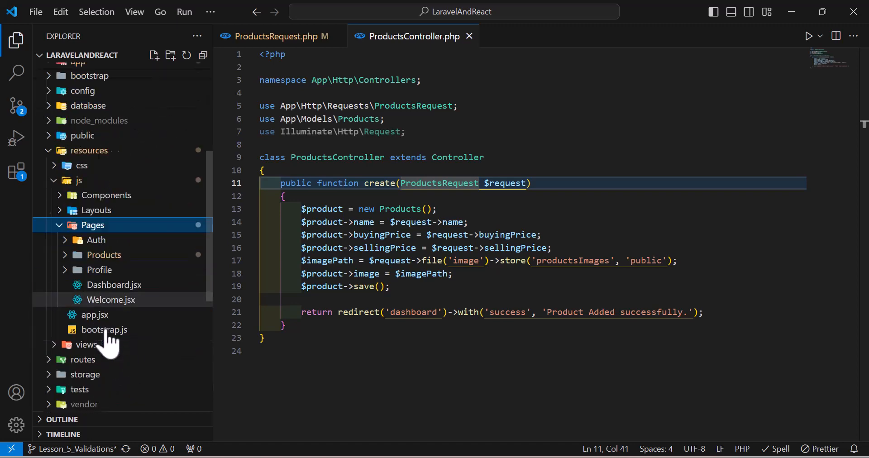
left_click(103, 255)
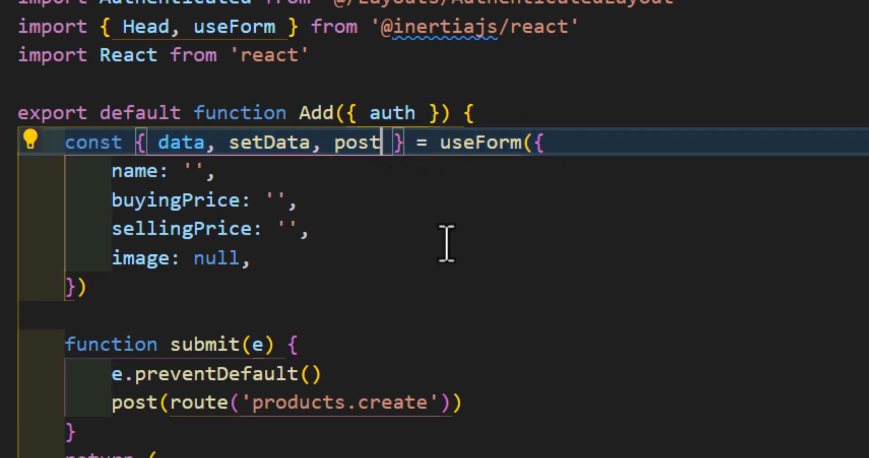
type(",e")
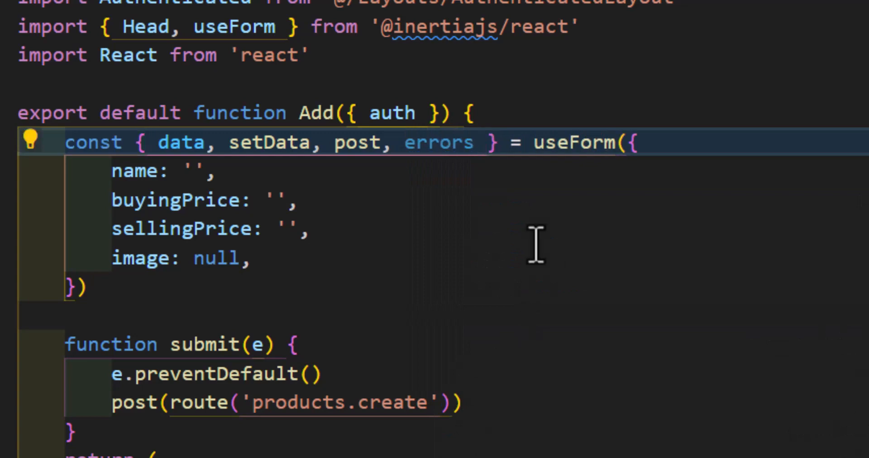
scroll("down", 3)
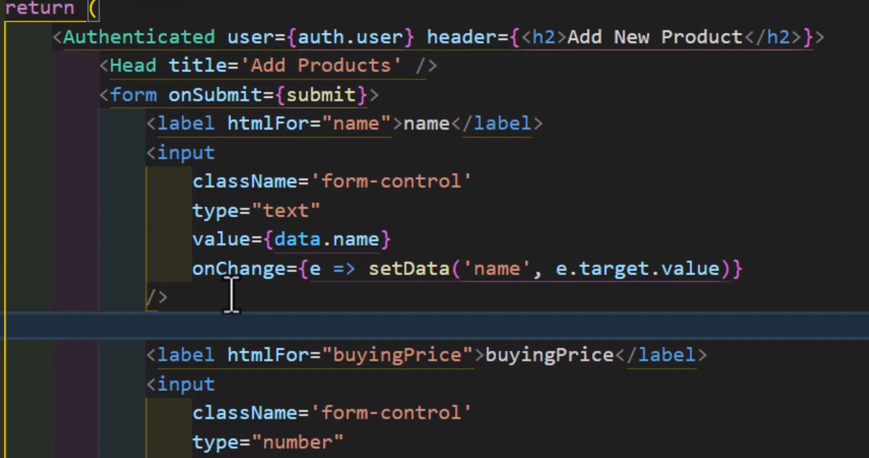
Step: Render errors.name in a text-danger div beneath the name input
type("{")
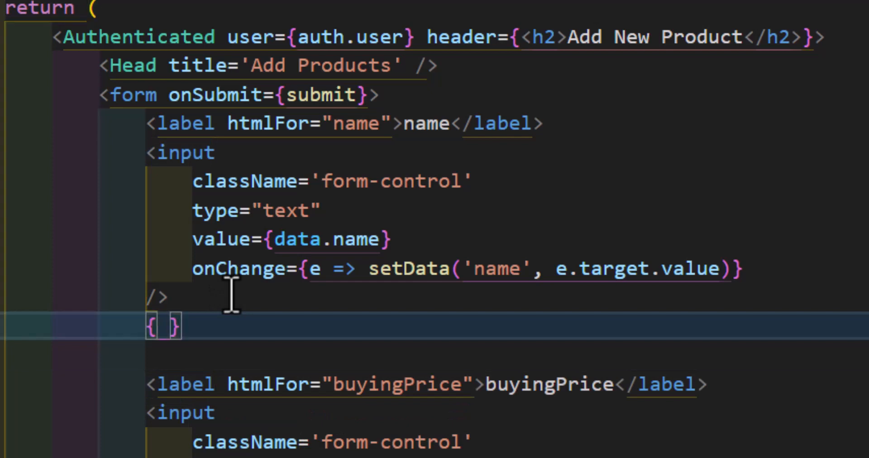
type("errors")
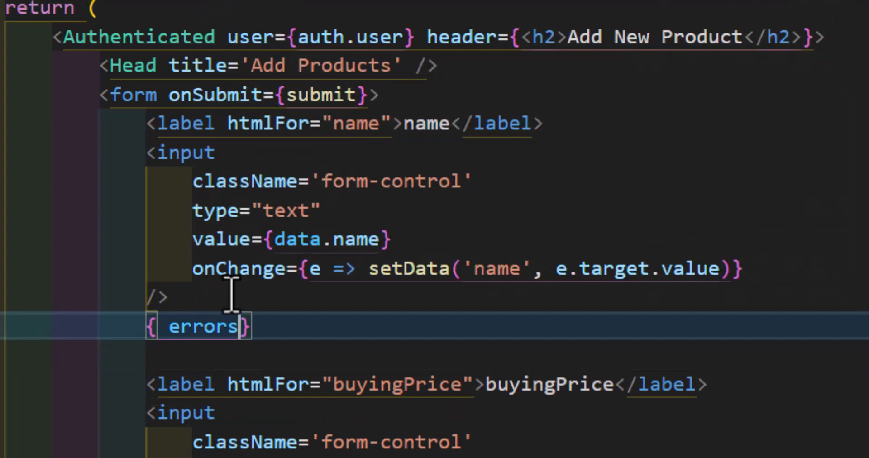
type(".name")
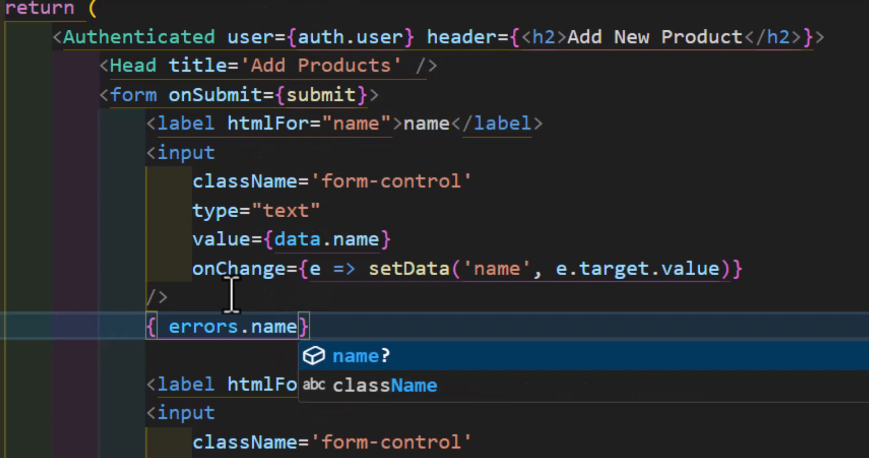
type("&&")
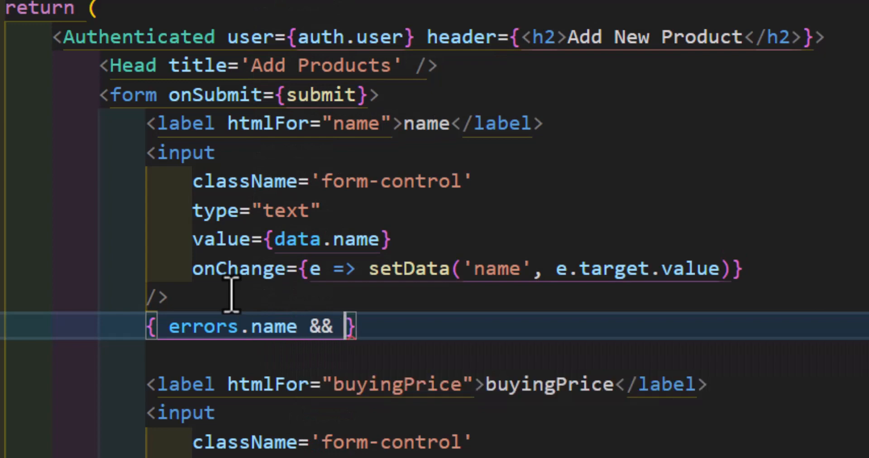
type("<div></div>")
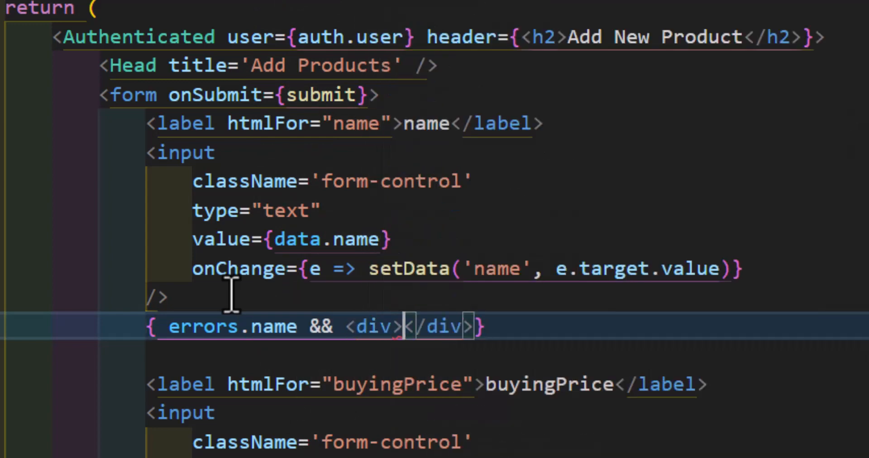
type("c")
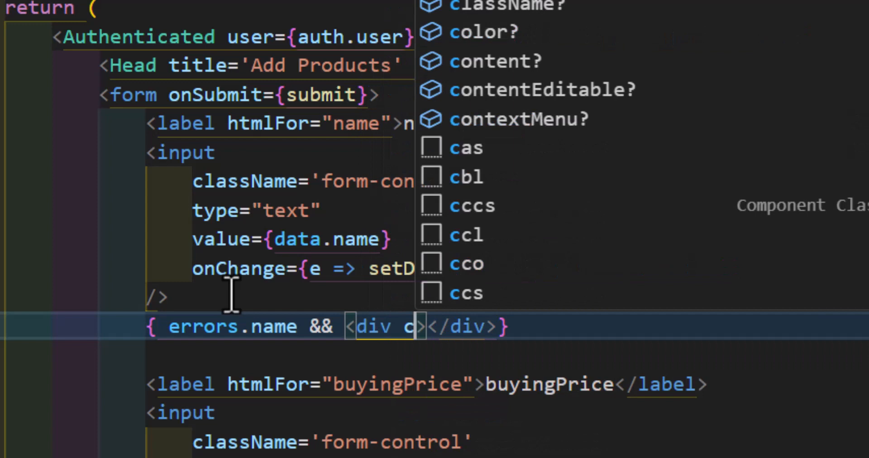
type("className='text-'")
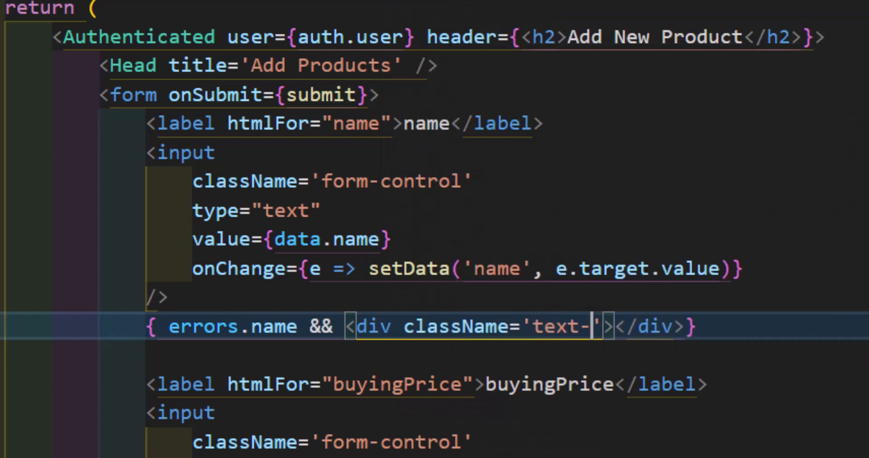
type("danger")
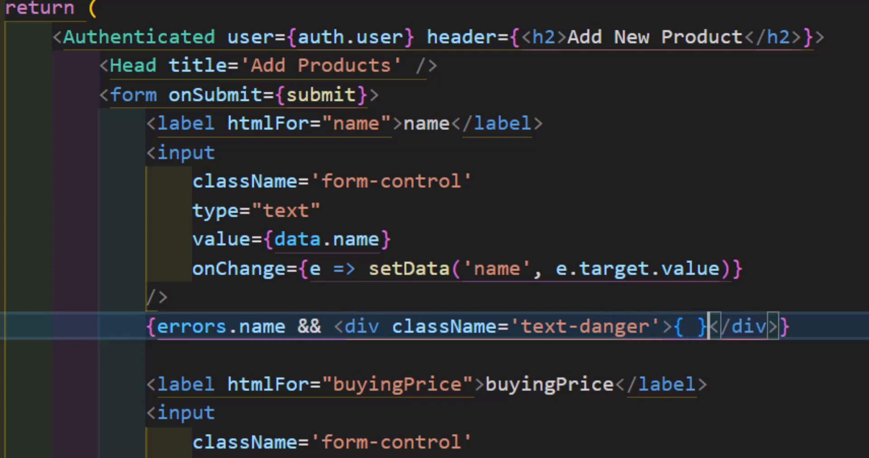
type("errors.name")
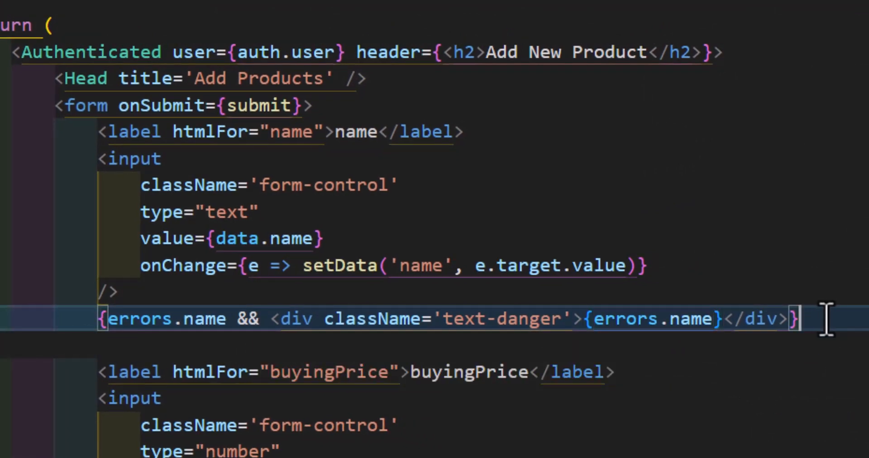
scroll("down", 3)
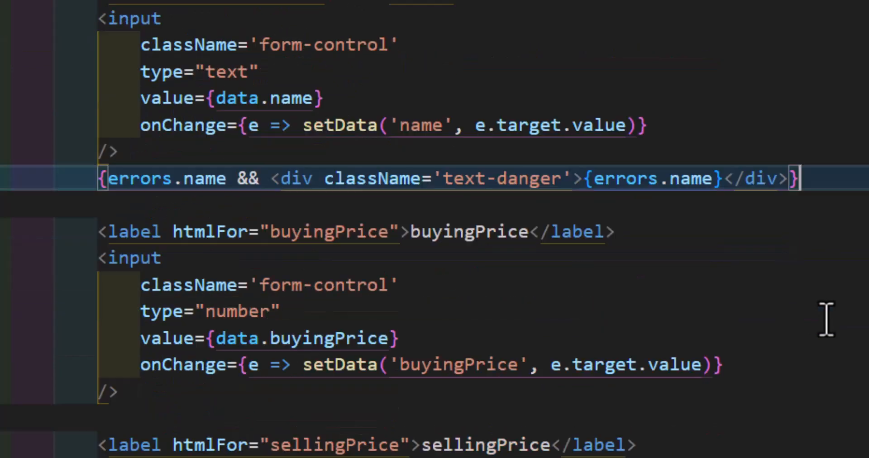
mouse_move(332, 419)
type("{errors.buyingPrice && <div className='text-danger'>{errors.buyingPrice")
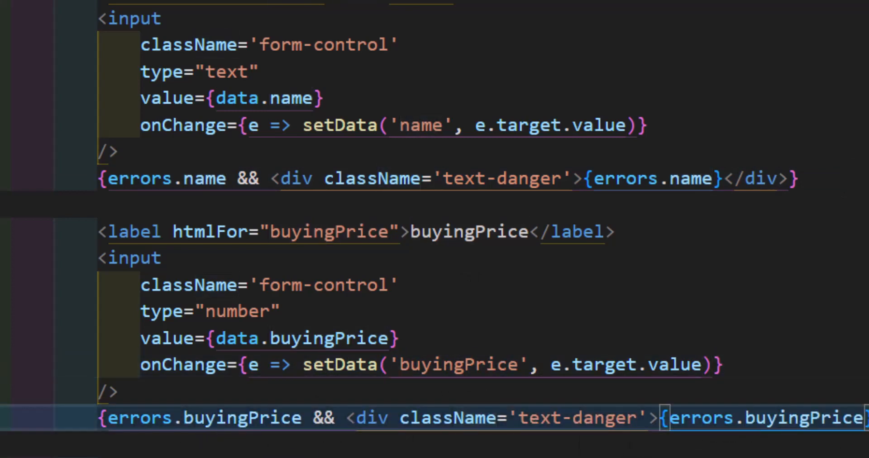
Step: Add text-danger error divs for buyingPrice, sellingPrice and image below their inputs
scroll("down", 3)
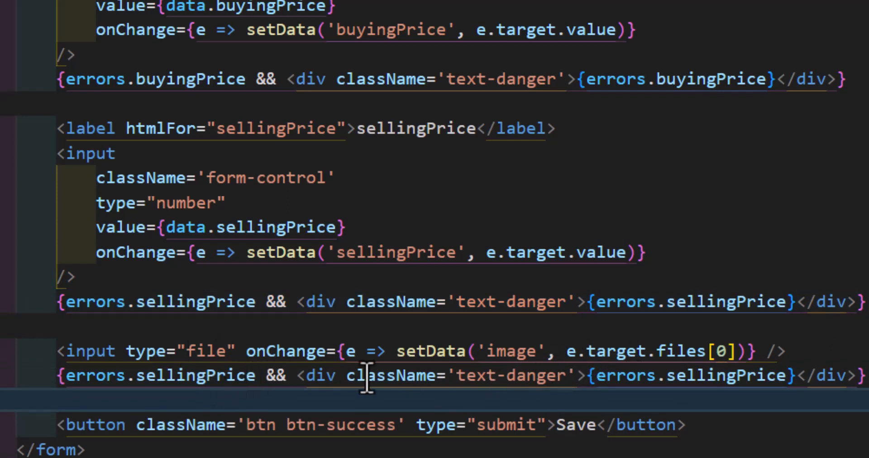
mouse_move(389, 383)
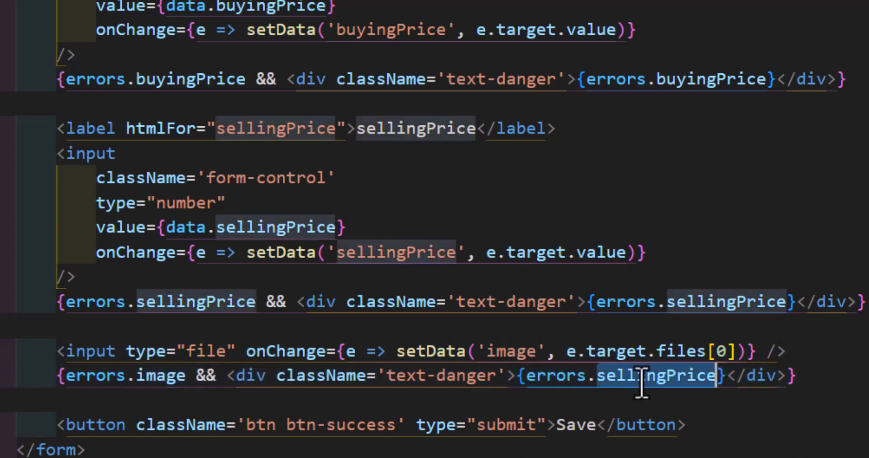
type("image")
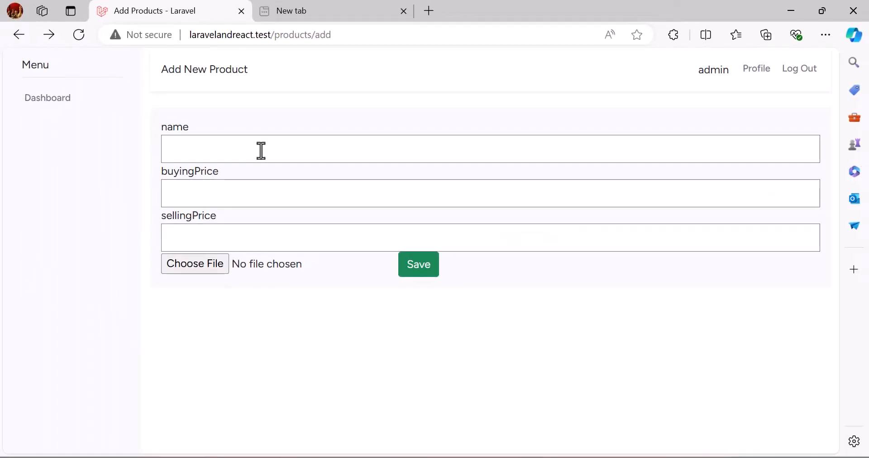
Step: Save a product with name wert, prices 100 and 200 and no image
type("wert")
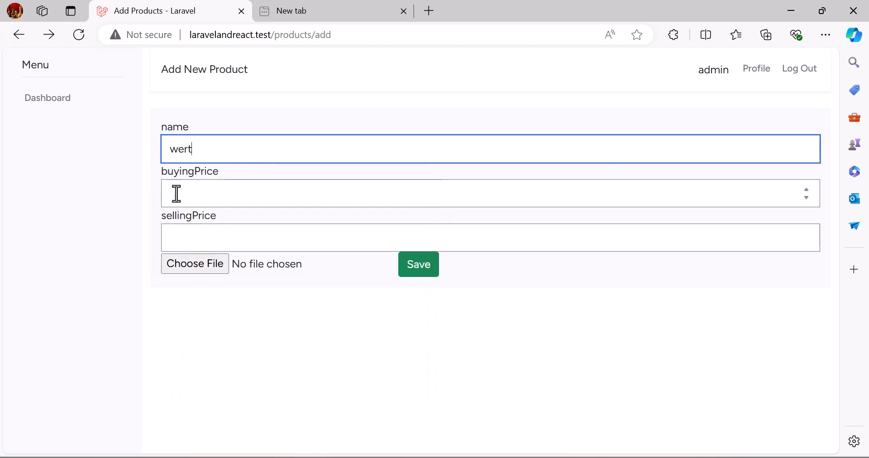
type("100")
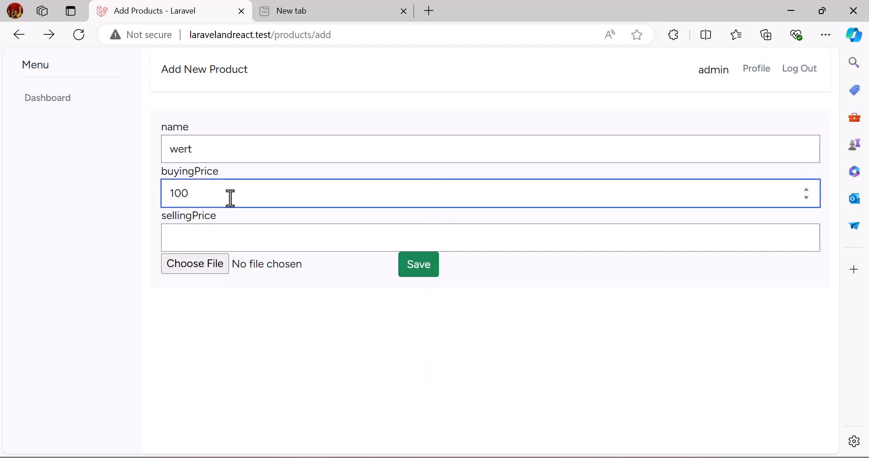
type("200")
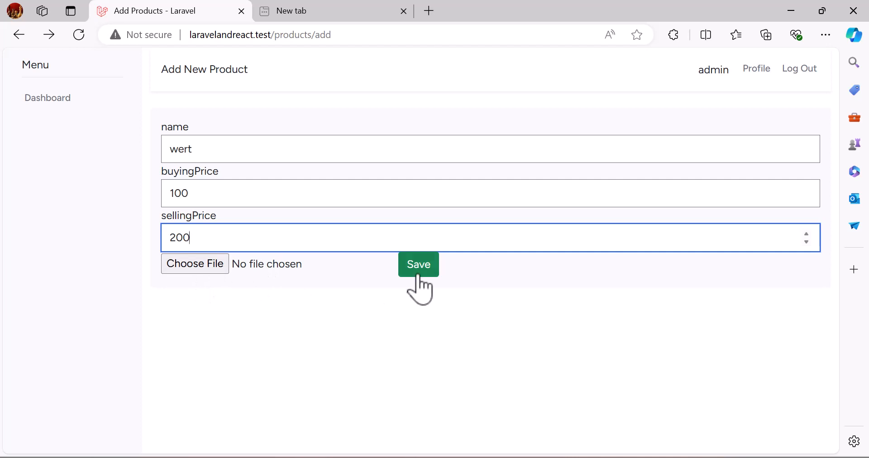
left_click(419, 264)
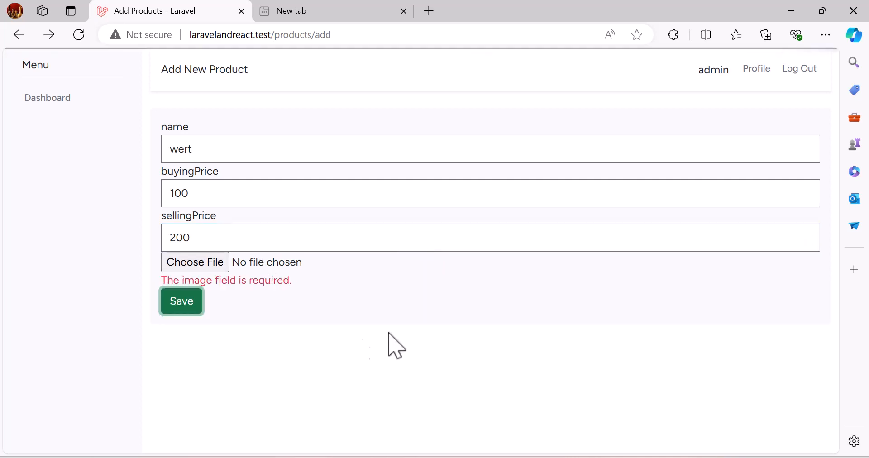
Step: Clear the name and buying price, then save again to show their required errors
double_click(226, 280)
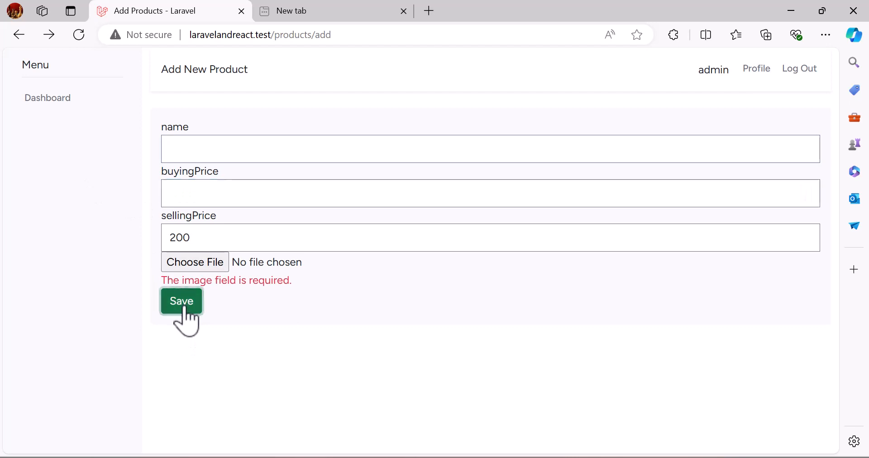
left_click(181, 300)
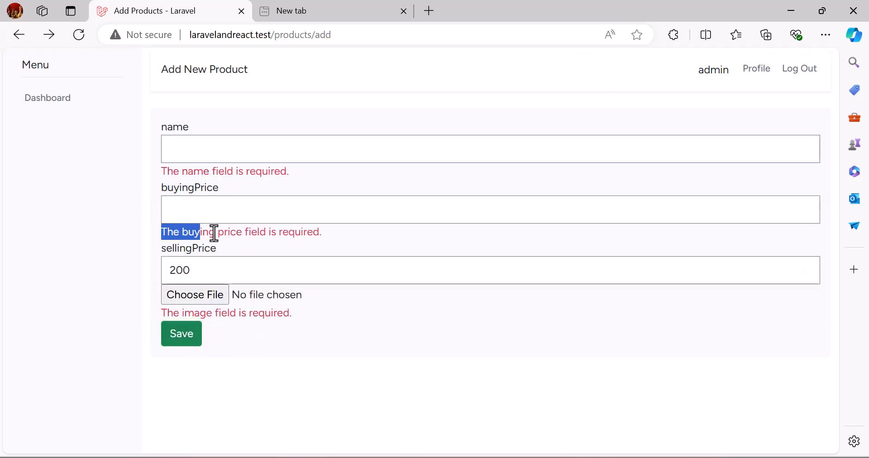